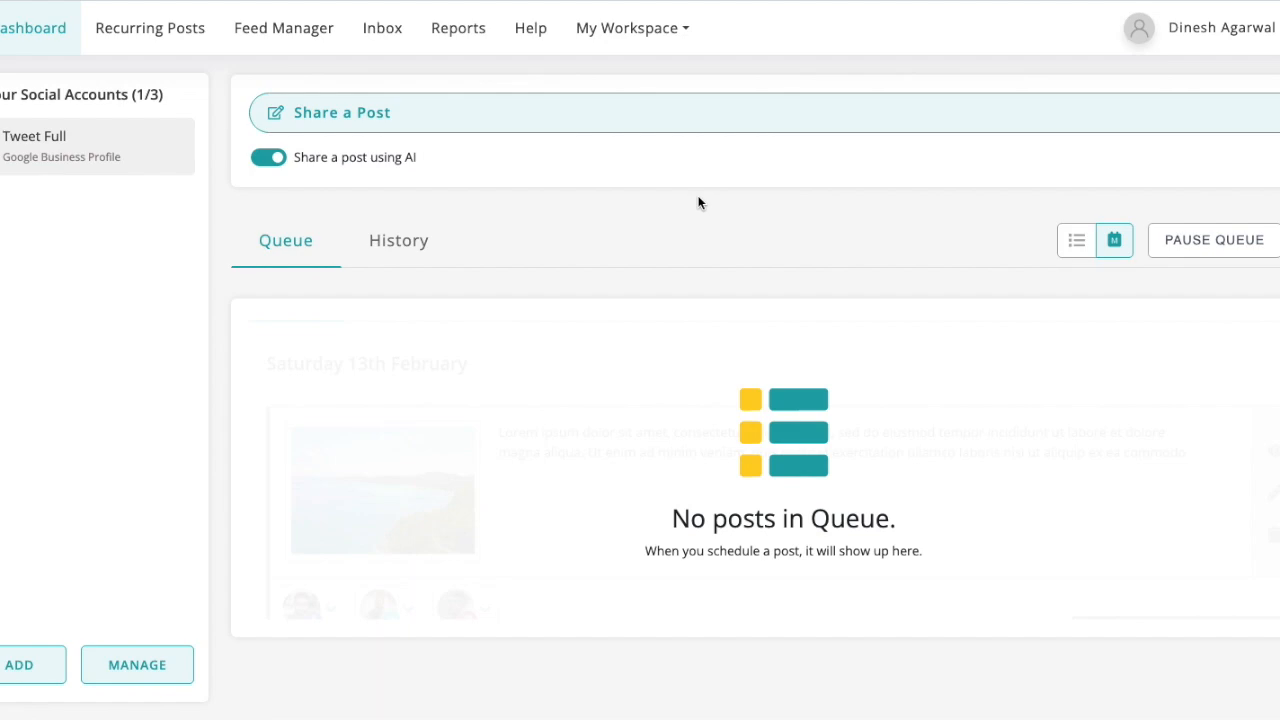
Open the 'Use AI to write content' dialog via Share a Post with AI sharing enabled.
left_click(268, 157)
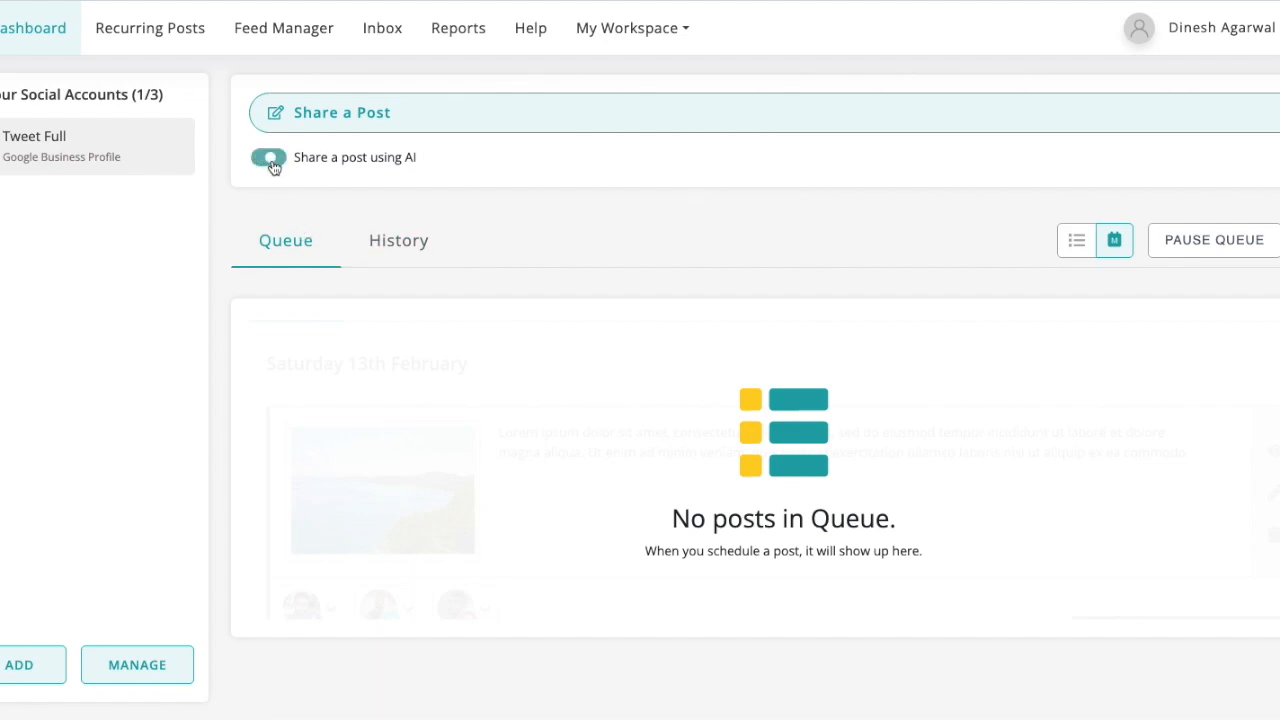
left_click(267, 157)
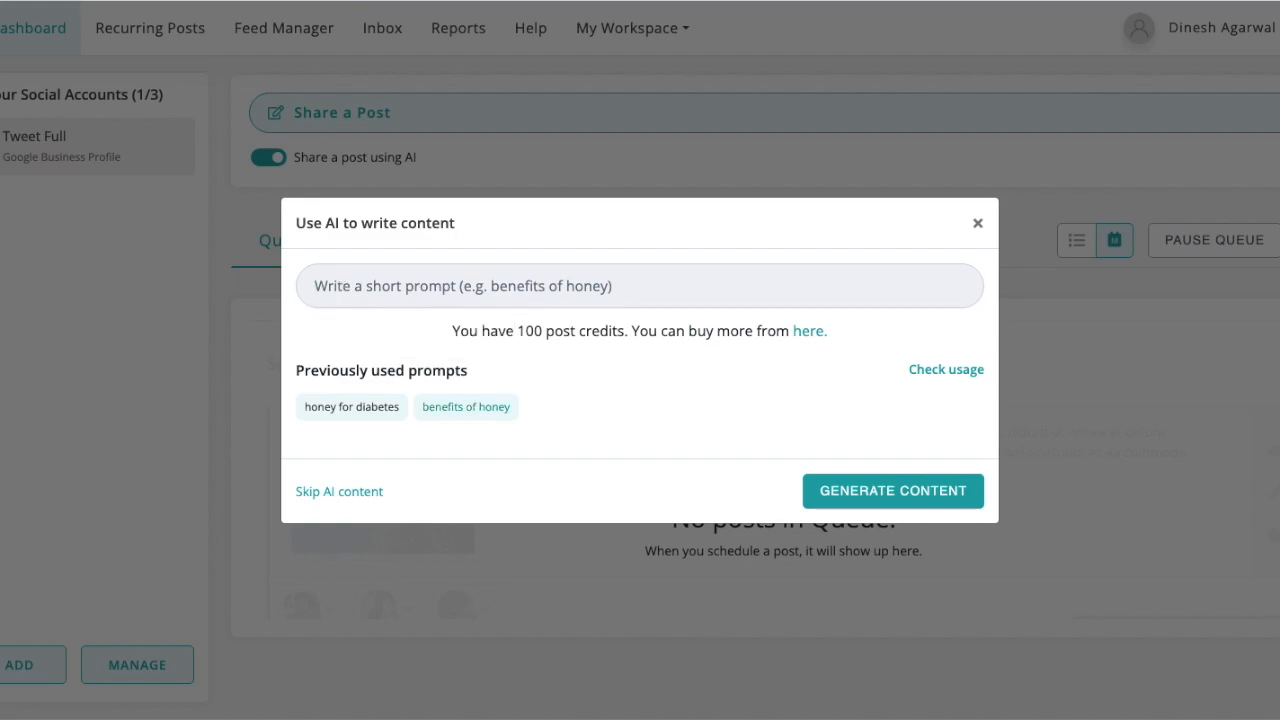
Generate an AI post from the prompt 'stock market in the United States'.
type("stock")
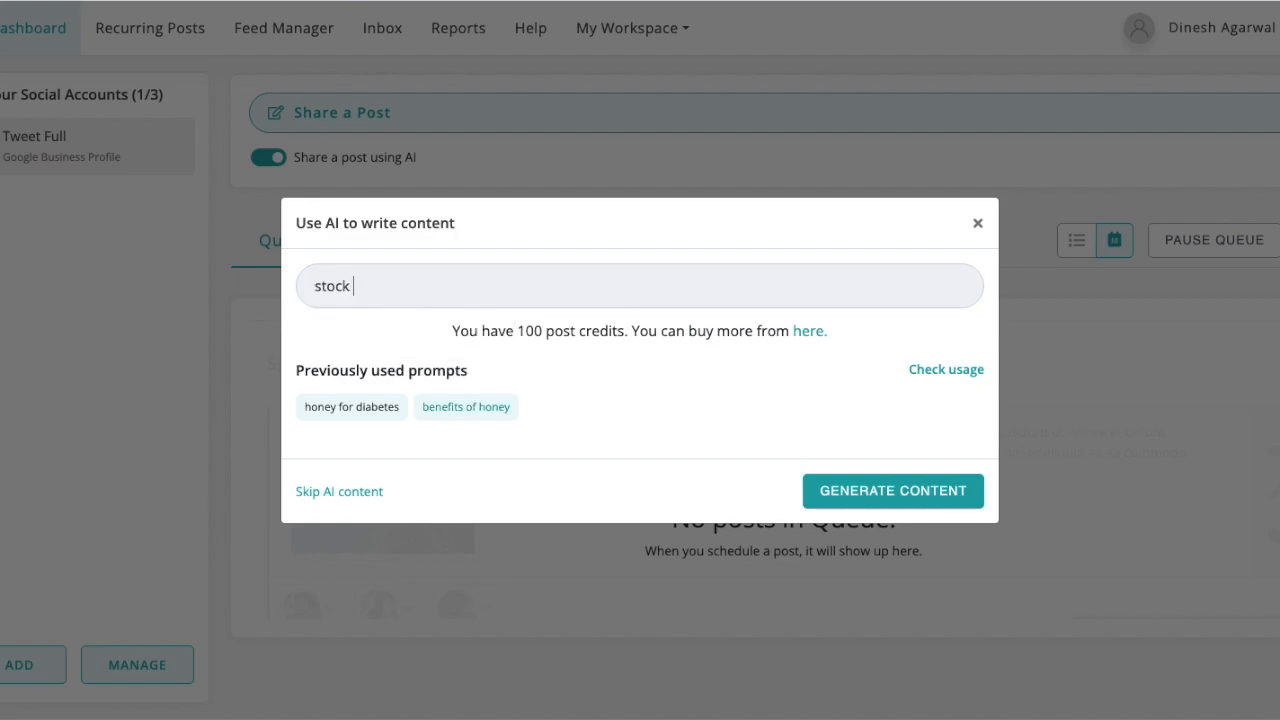
type("market")
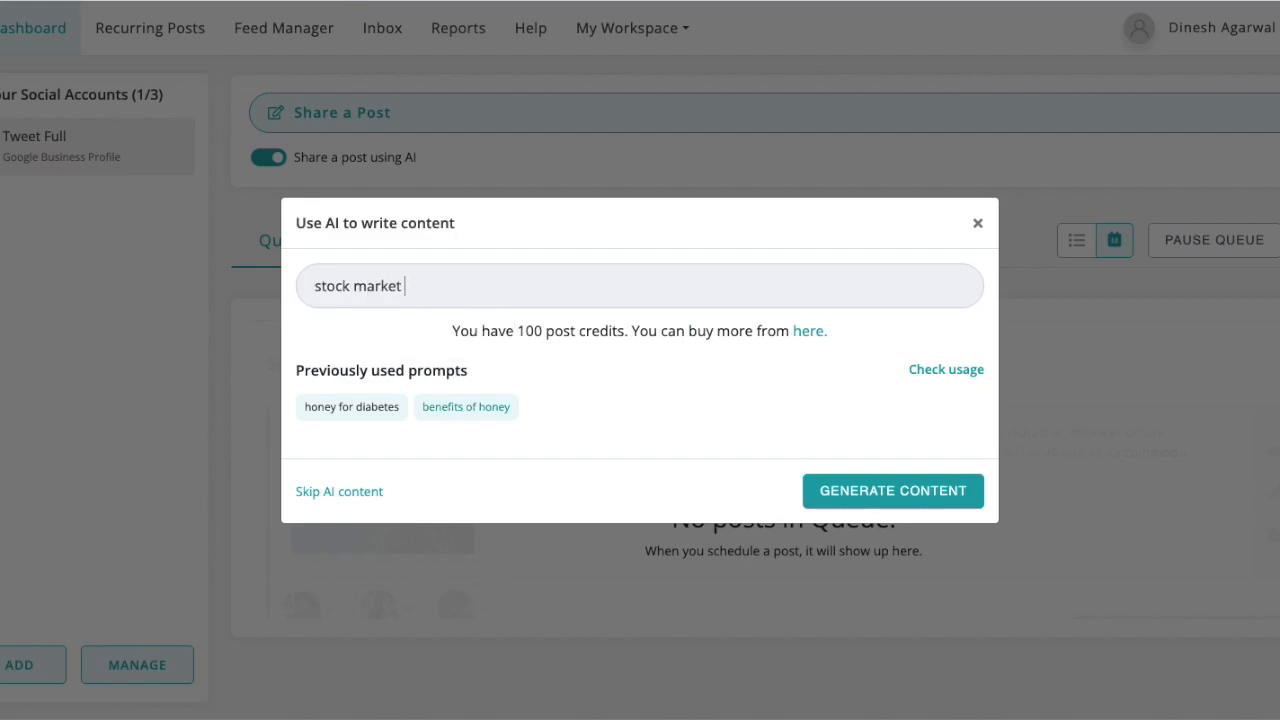
type("in the U")
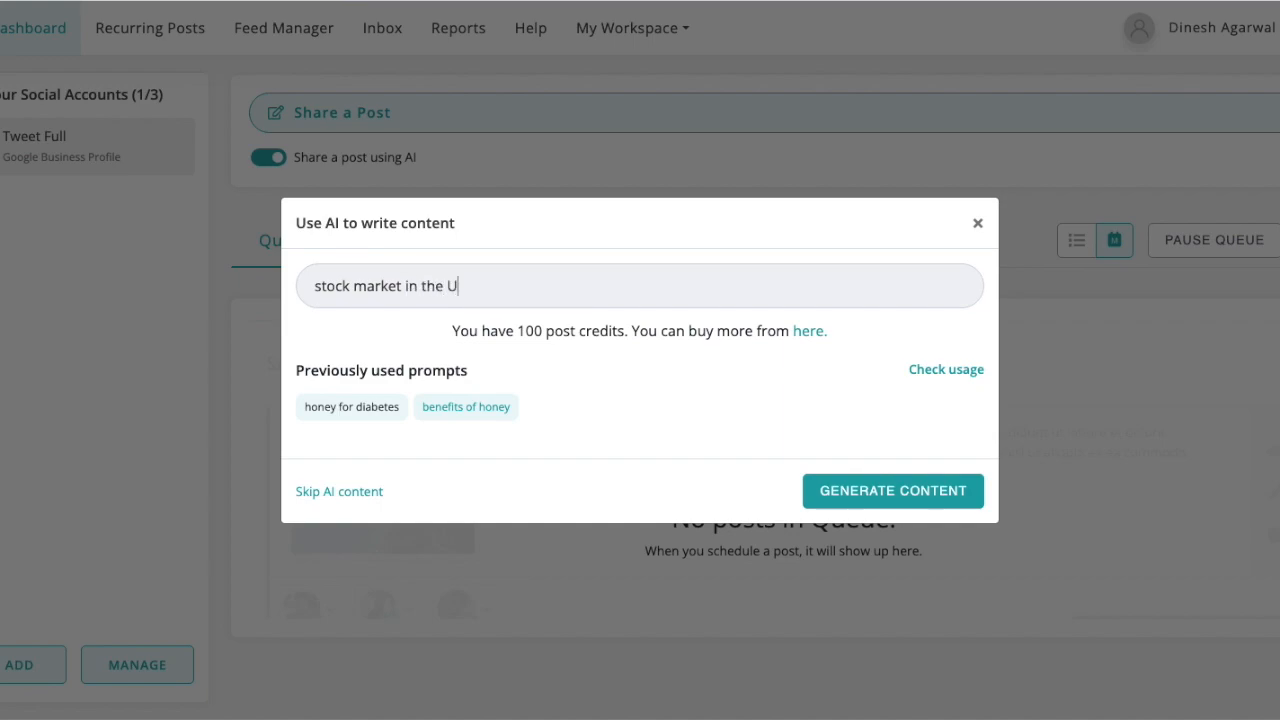
type("nited States")
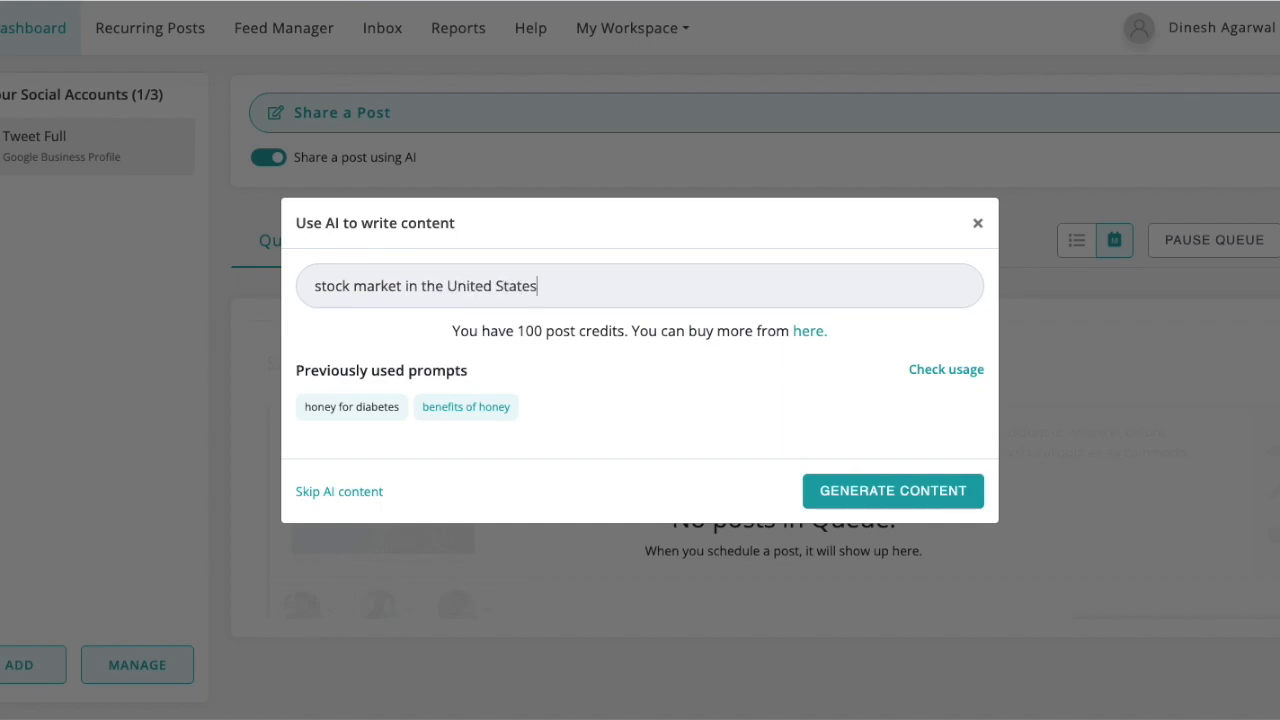
left_click(891, 491)
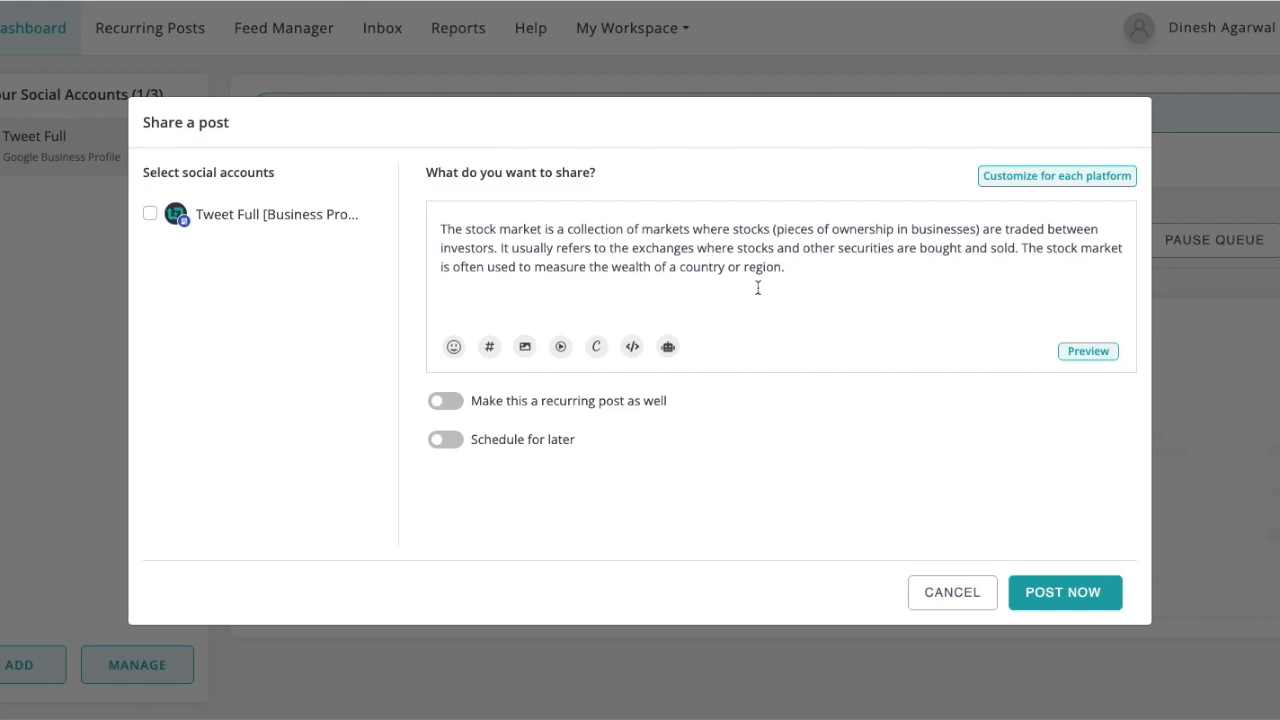
mouse_move(861, 309)
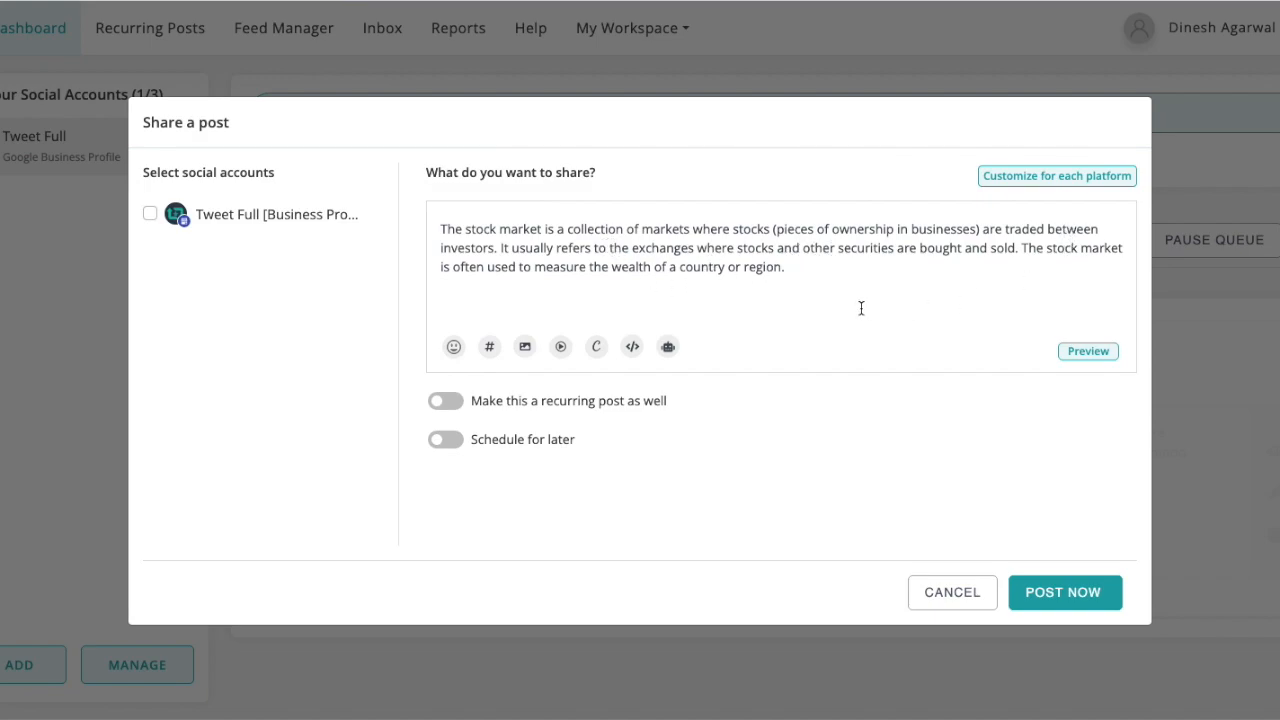
mouse_move(836, 244)
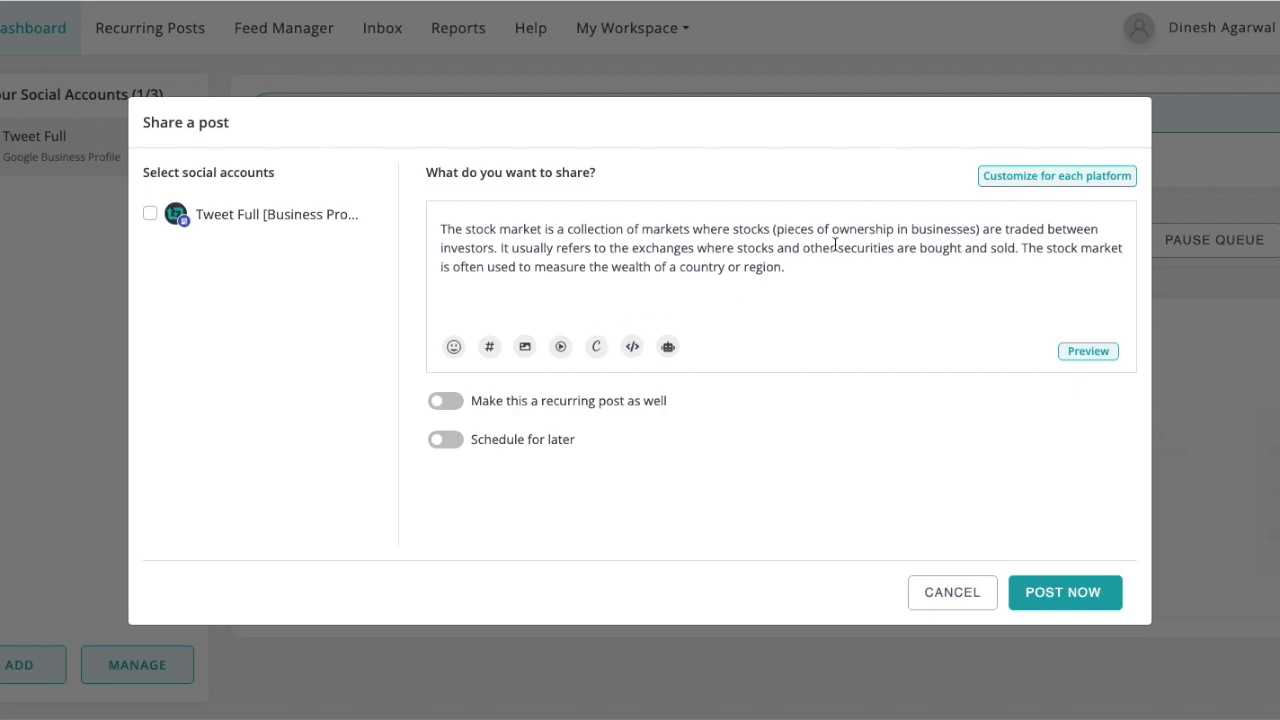
mouse_move(850, 304)
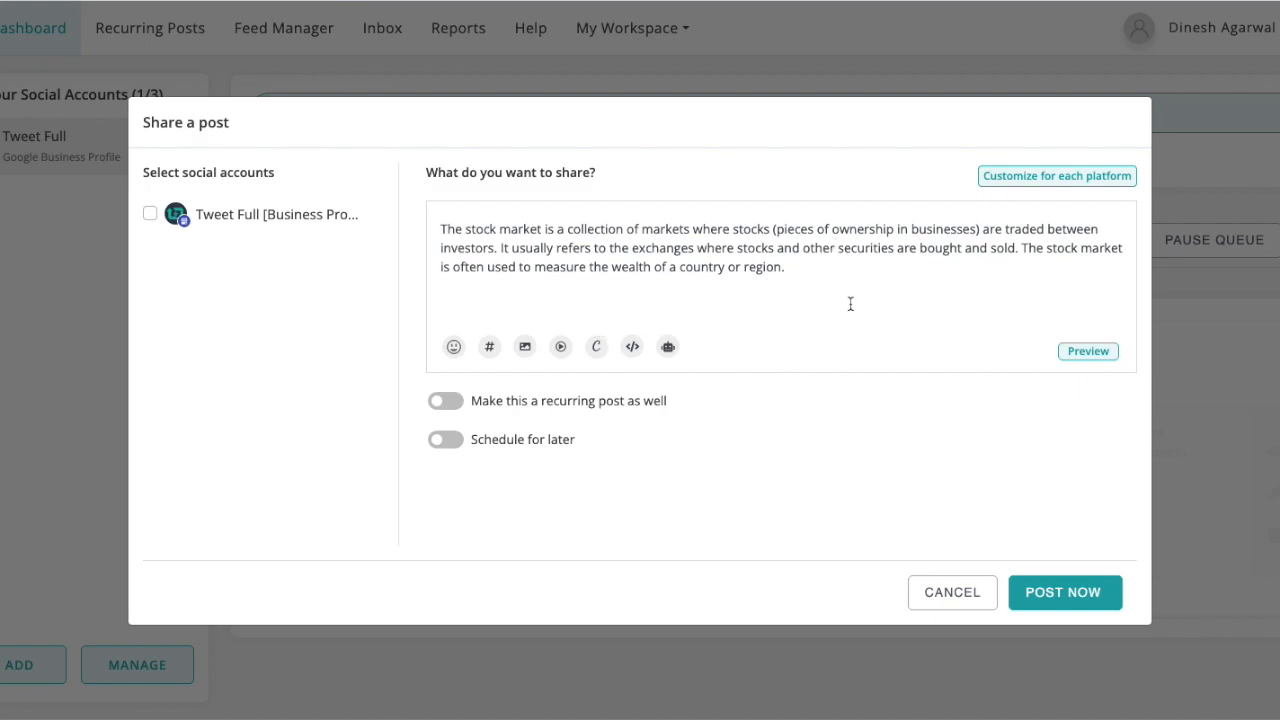
mouse_move(668, 347)
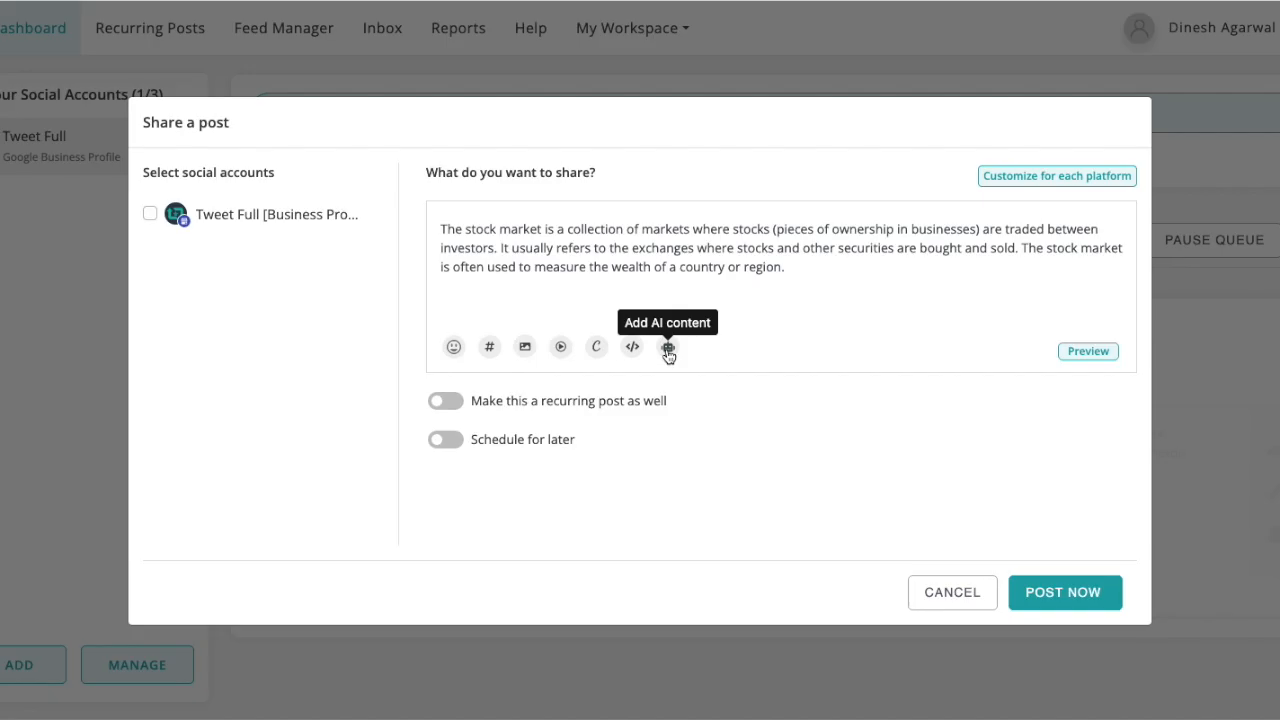
Generate another AI post from the prompt 'pets on a flight'.
left_click(667, 347)
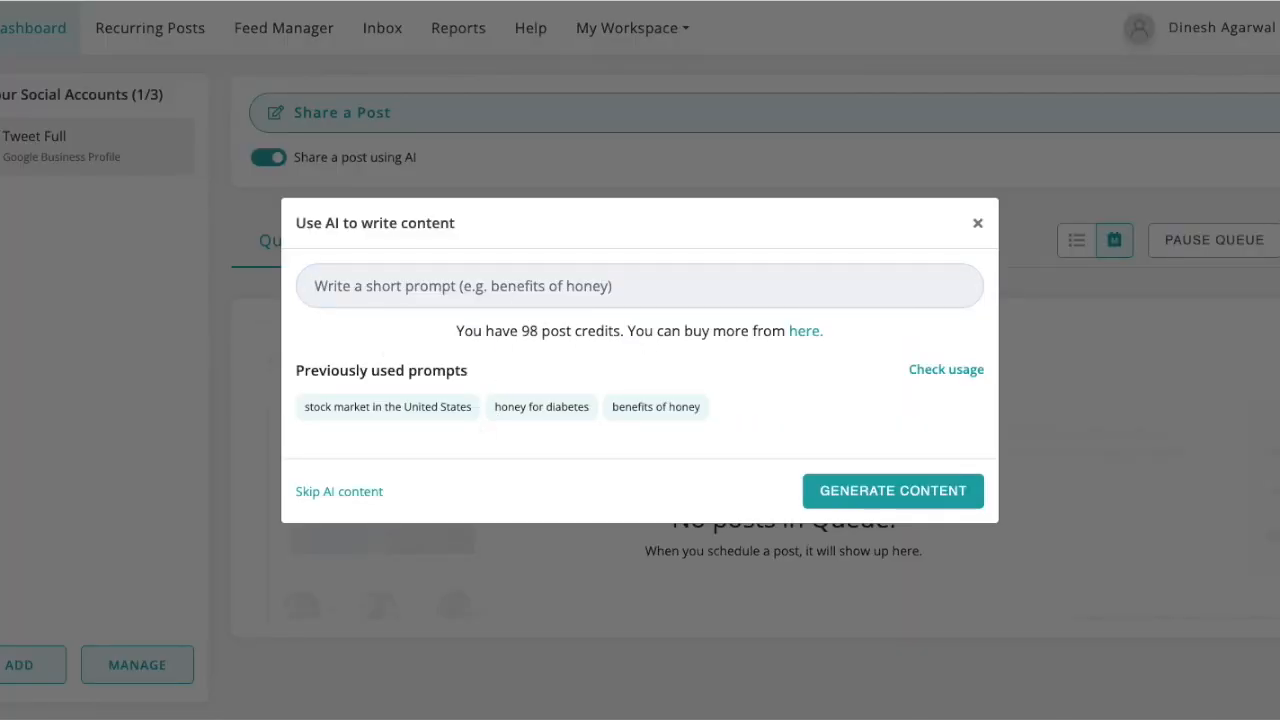
type("pets on a fligh")
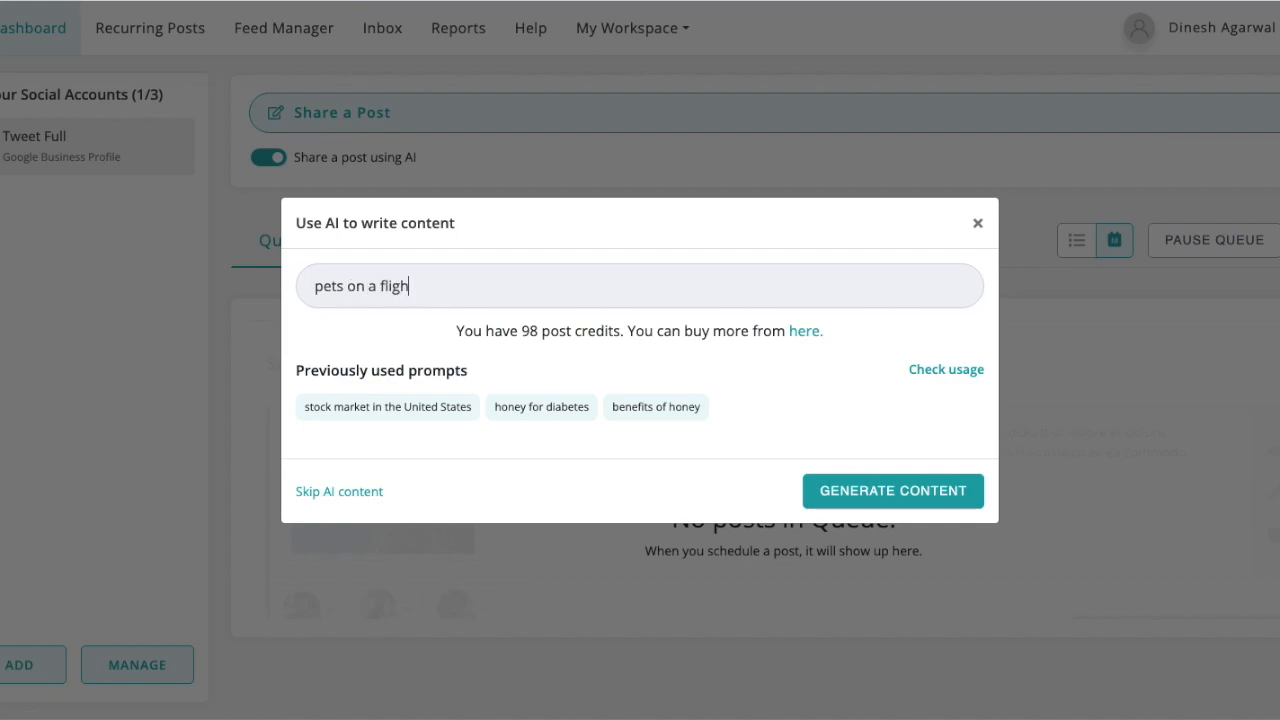
left_click(892, 491)
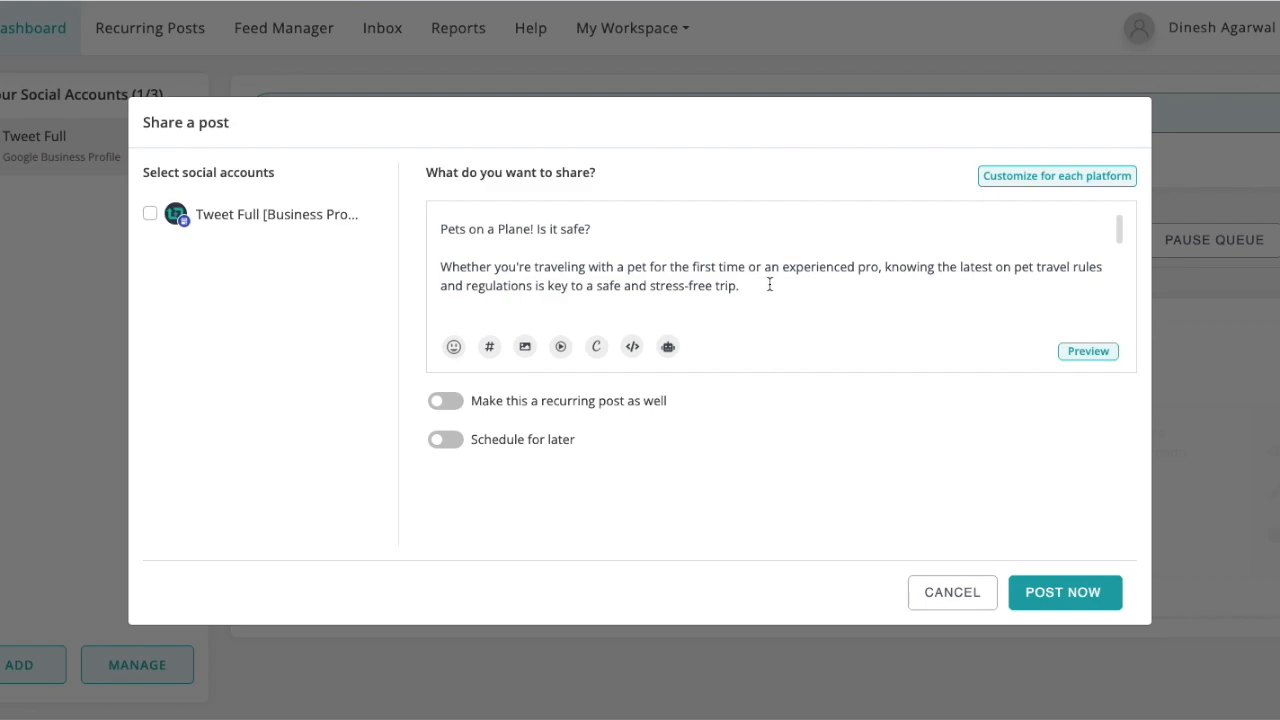
Review the pets post draft, then return to the dashboard with its empty queue.
scroll("down", 3)
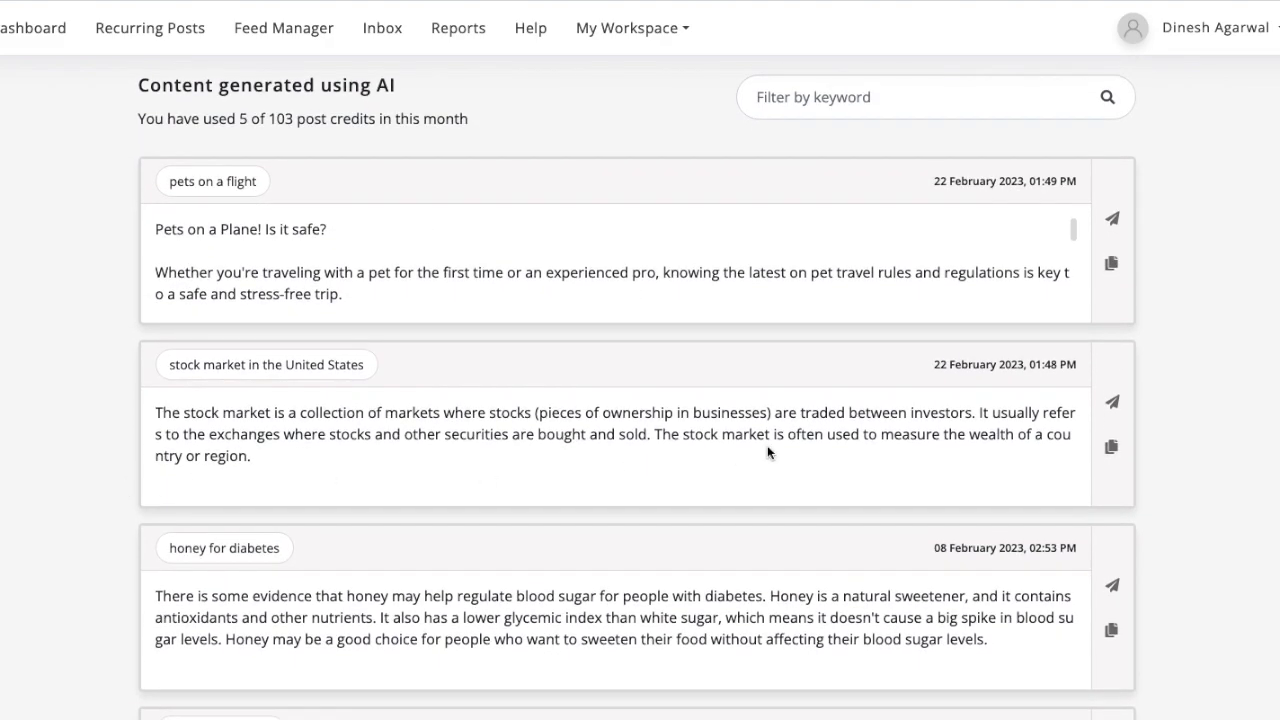
mouse_move(30, 27)
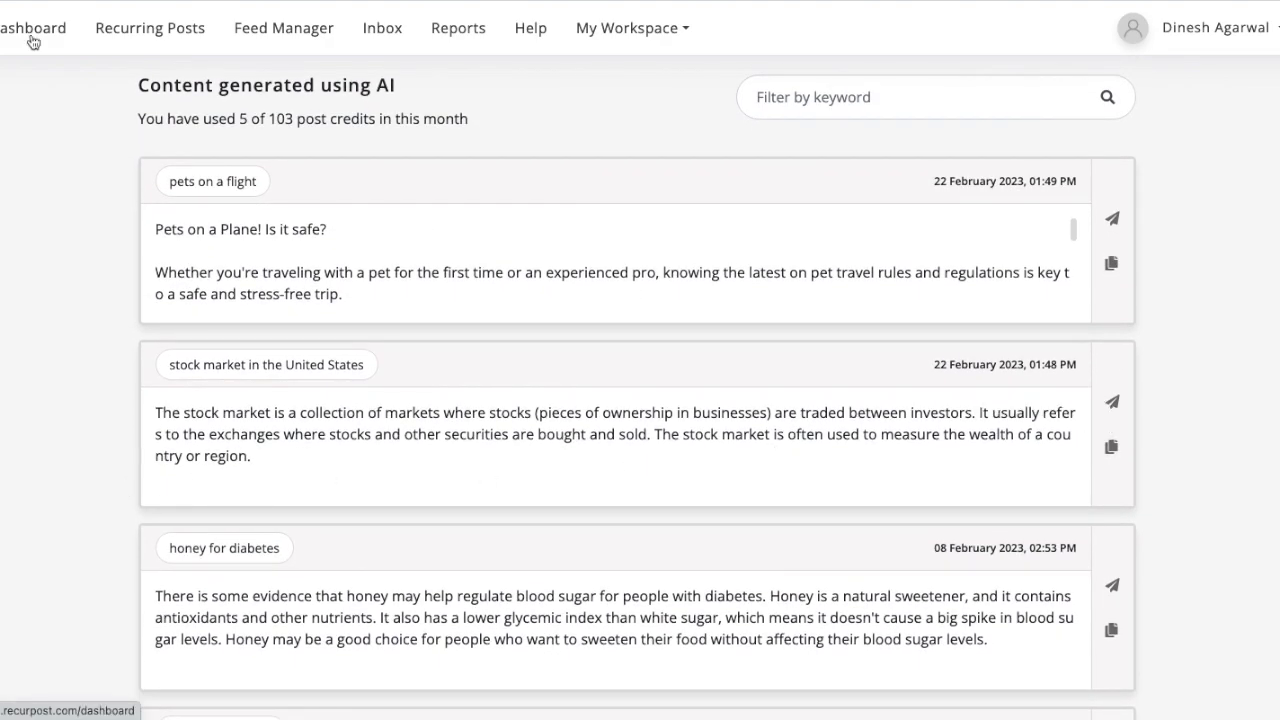
left_click(35, 27)
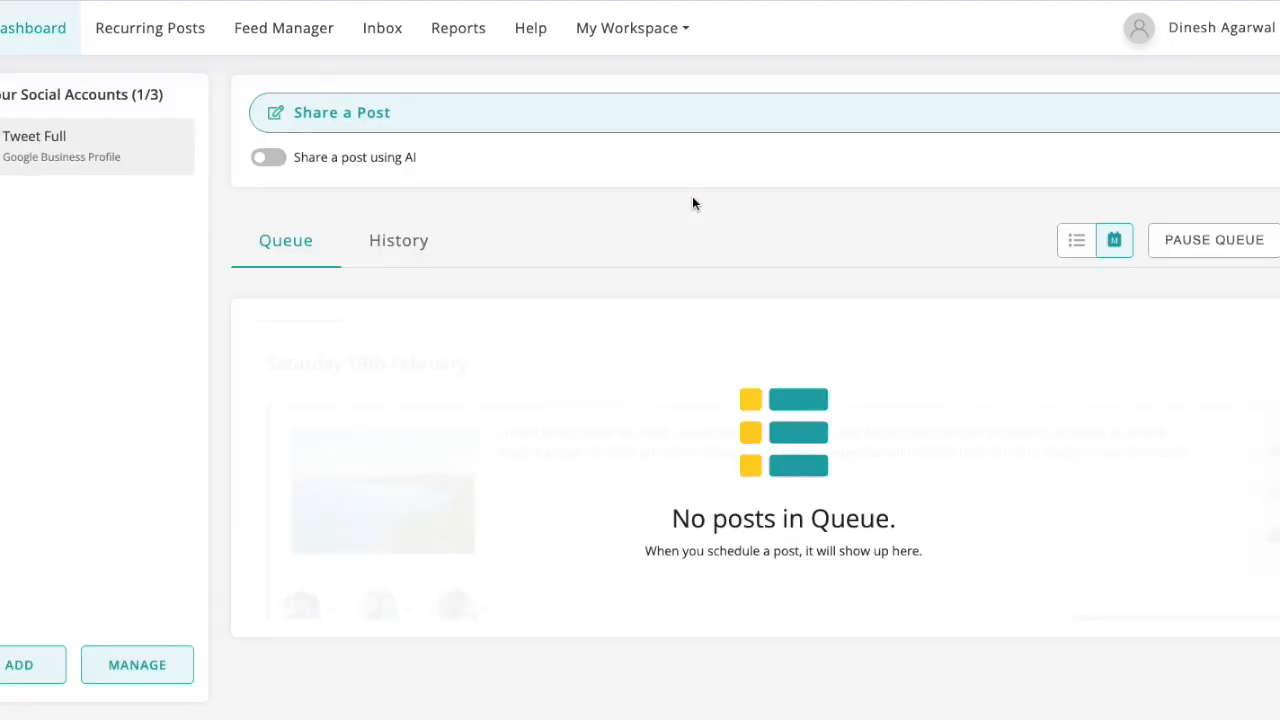